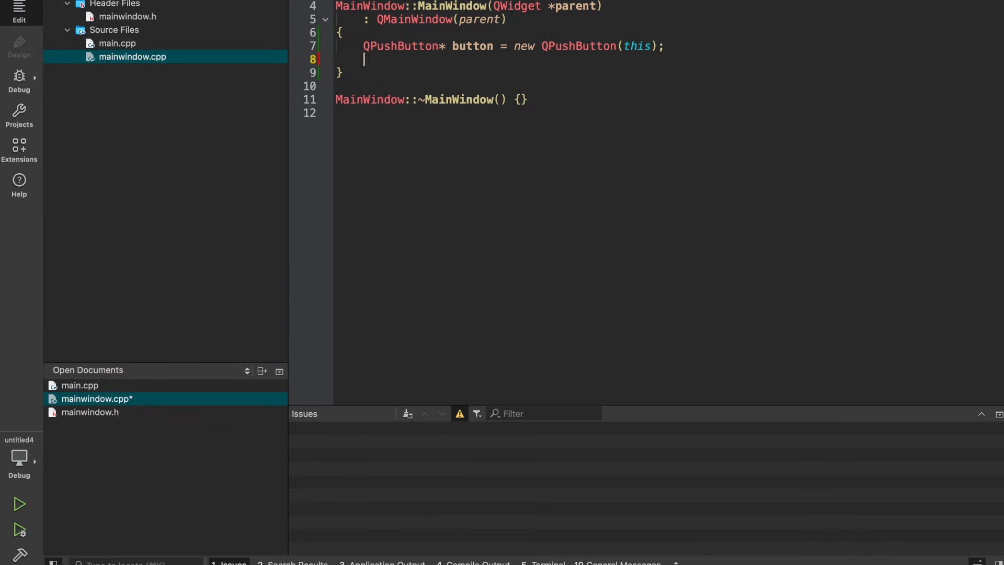
# - Label the code-created button "button", fix its size to 140 by 40, and save
pyautogui.write('button->setText("button");')
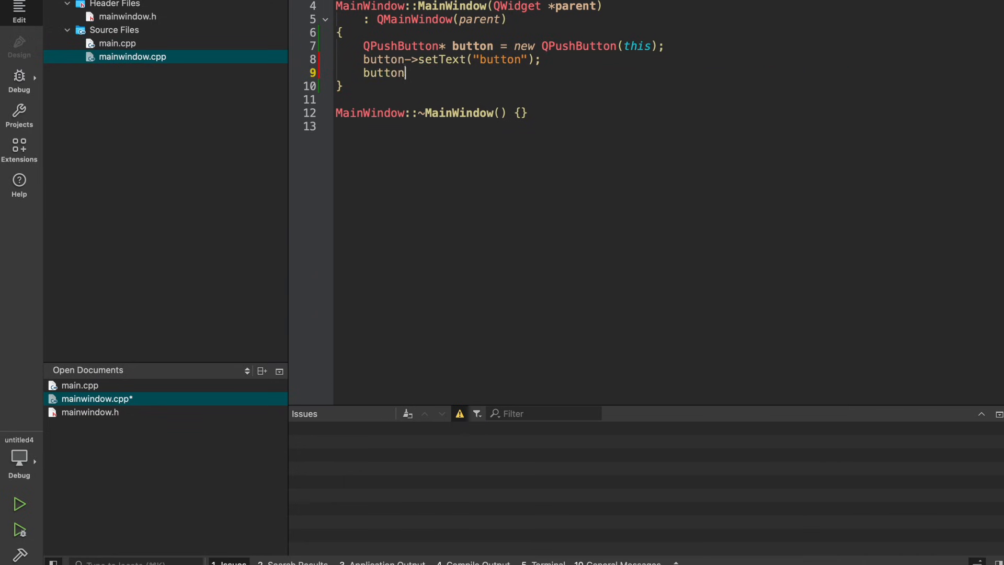
pyautogui.write('->setFixedSize(140, 40);')
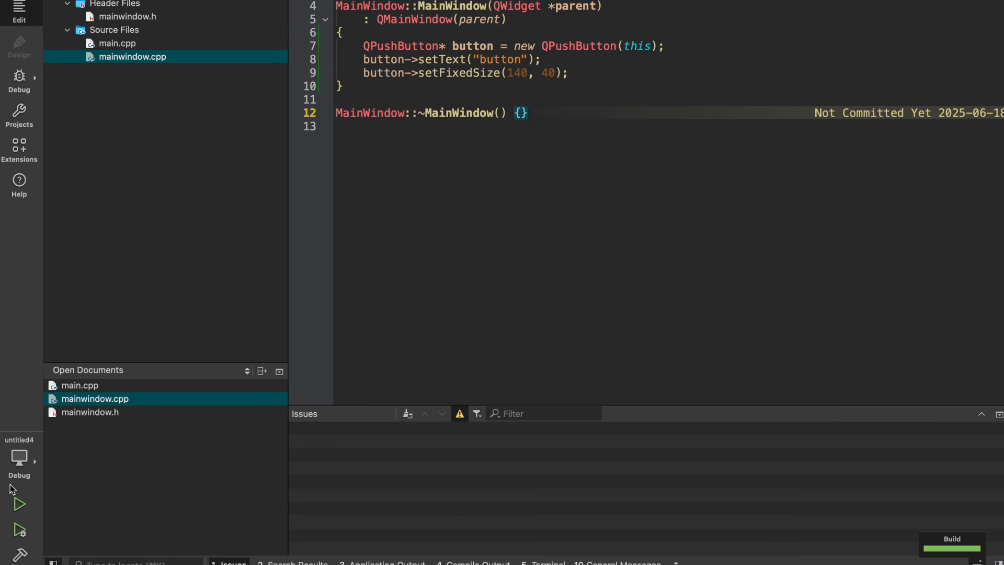
pyautogui.click(18, 505)
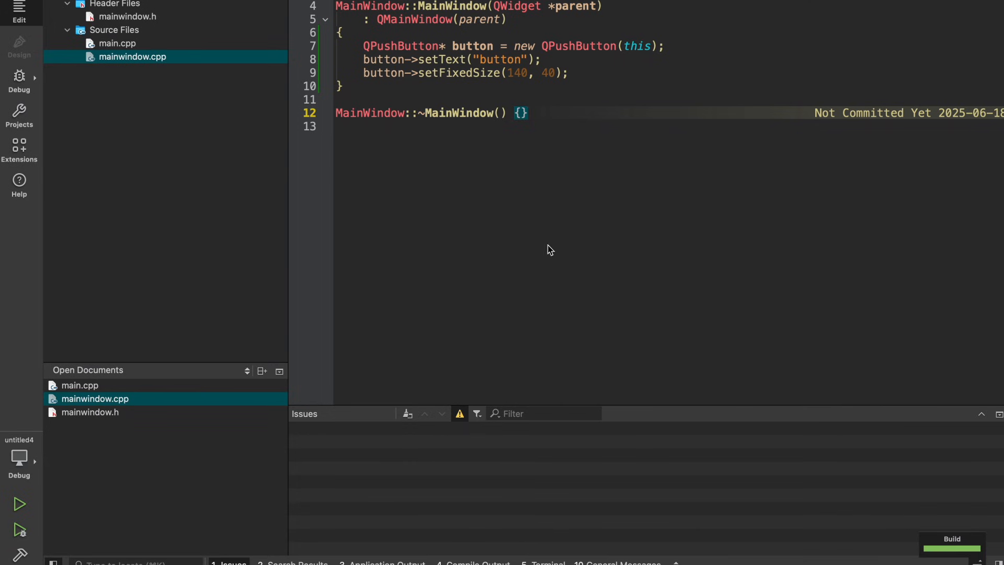
# - Switch to Design mode and drag a Push Button near the top of the main window form
pyautogui.click(19, 54)
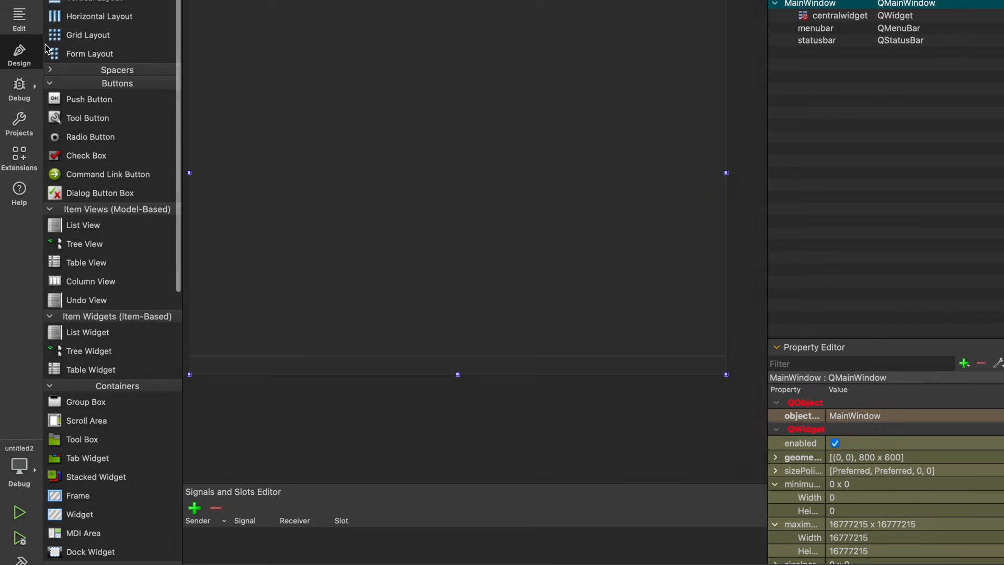
pyautogui.moveTo(89, 99); pyautogui.dragTo(344, 79)
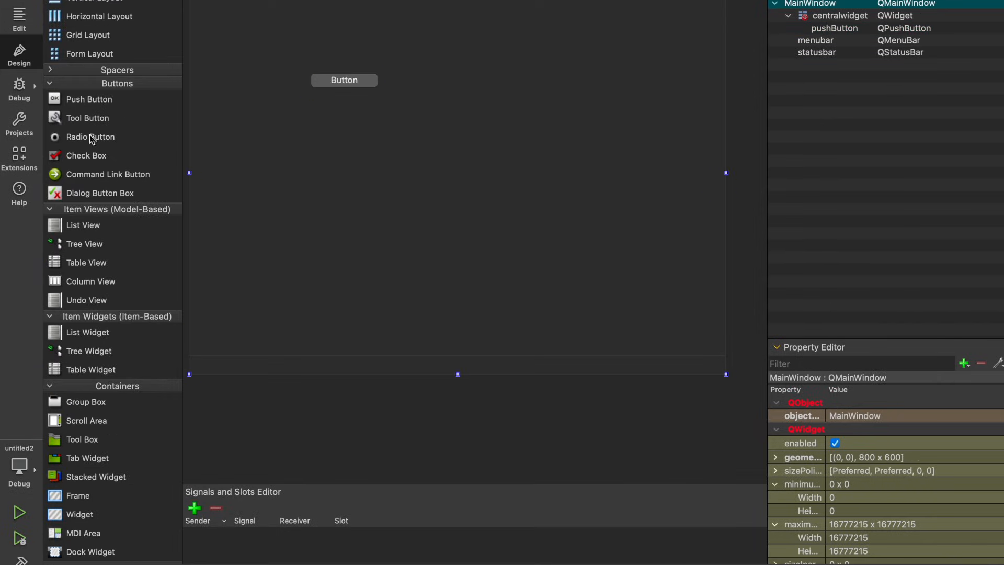
pyautogui.scroll(-3)
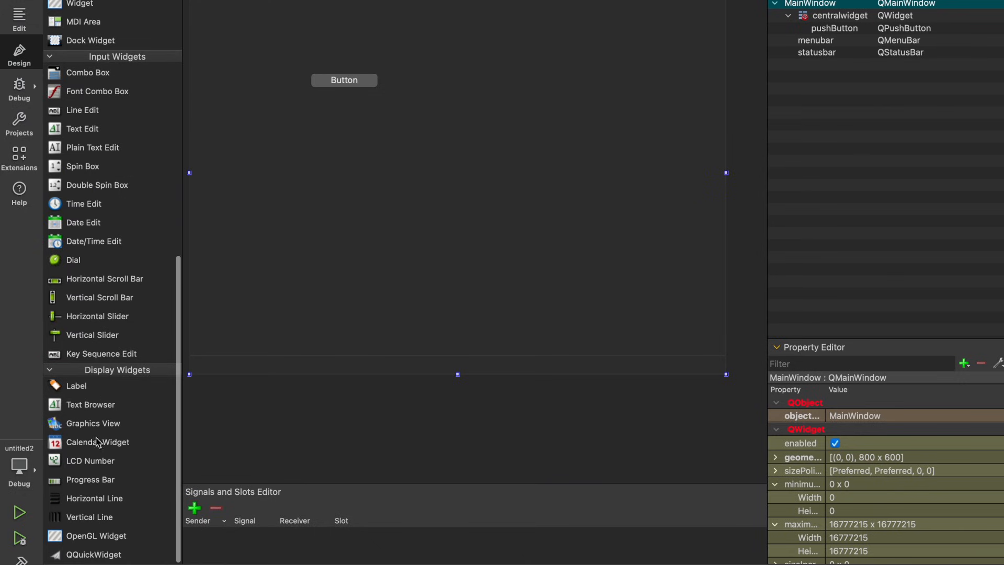